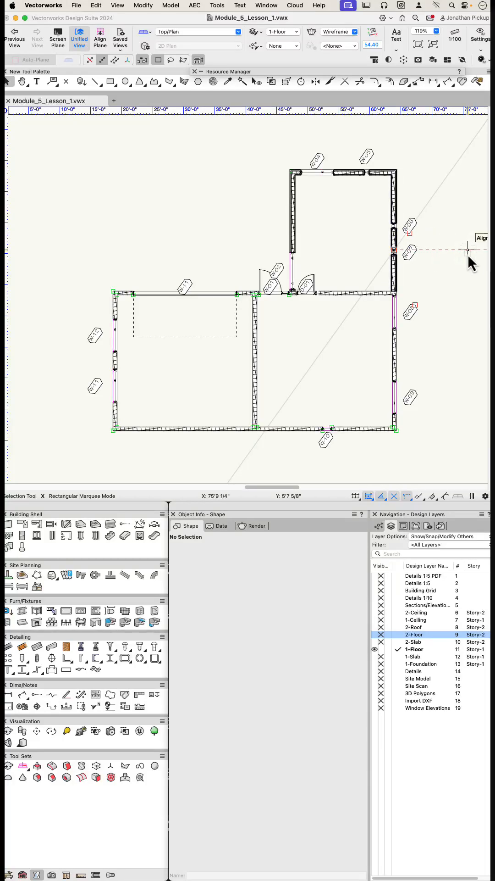
mouse_move(470, 261)
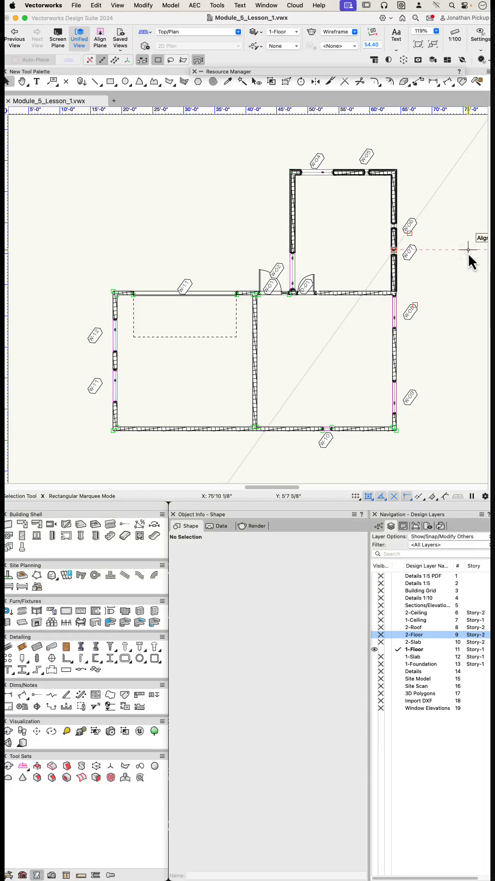
mouse_move(453, 249)
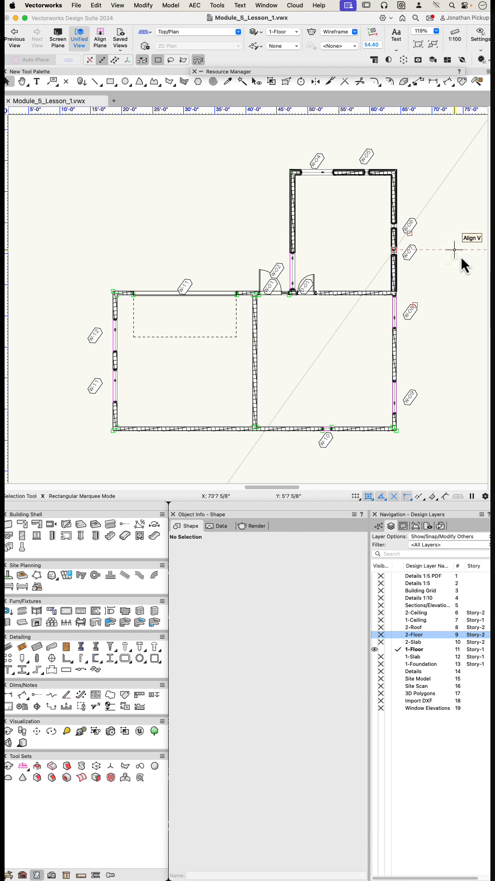
mouse_move(472, 261)
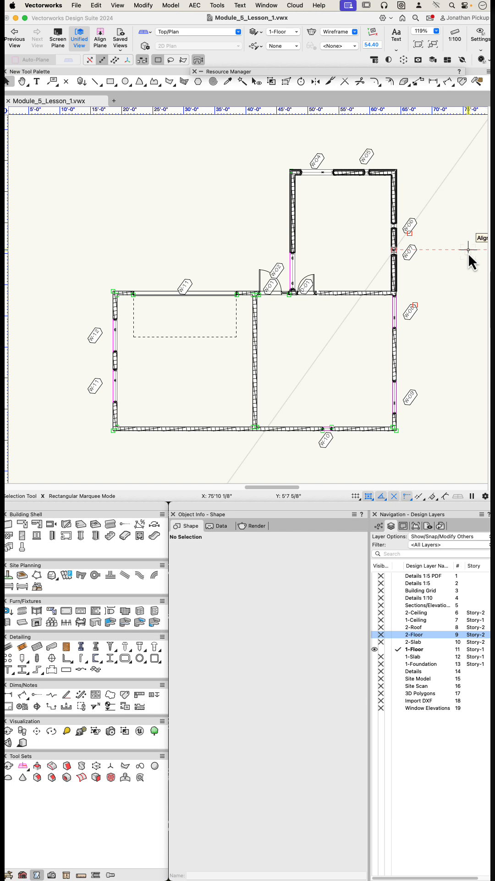
mouse_move(460, 285)
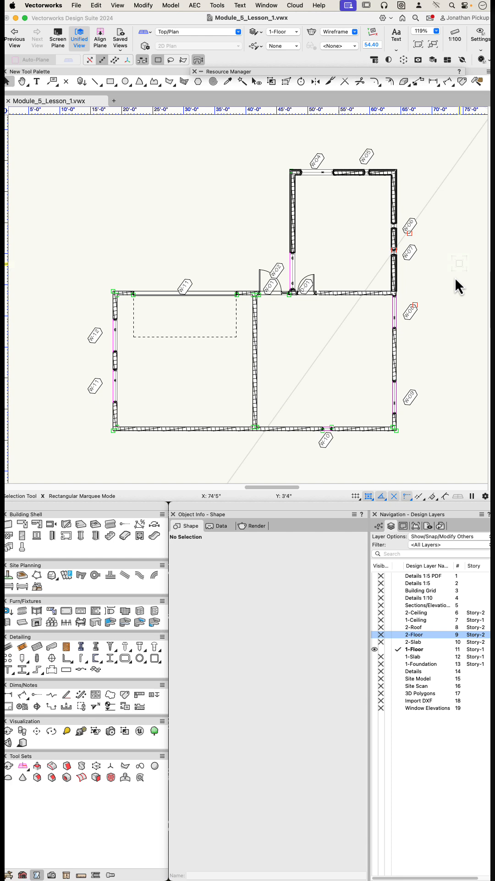
- Make the Building Grid layer visible over the floor plan and select grid line 2
left_click(421, 591)
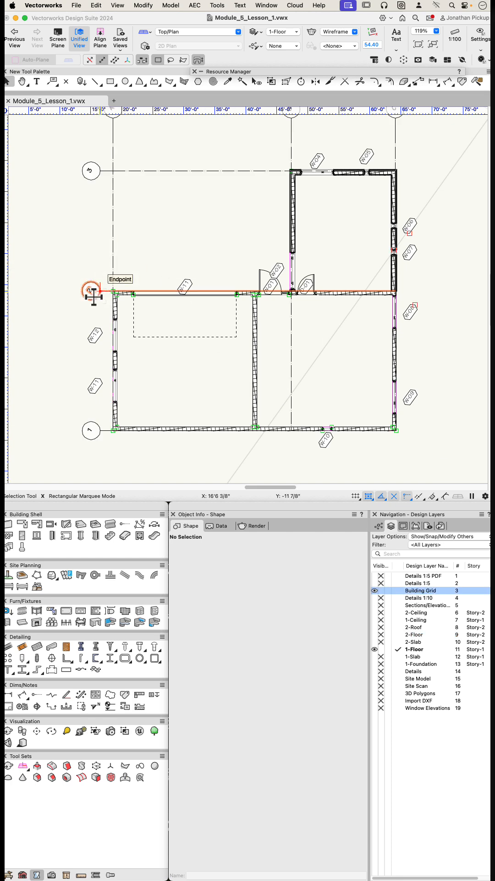
left_click(90, 292)
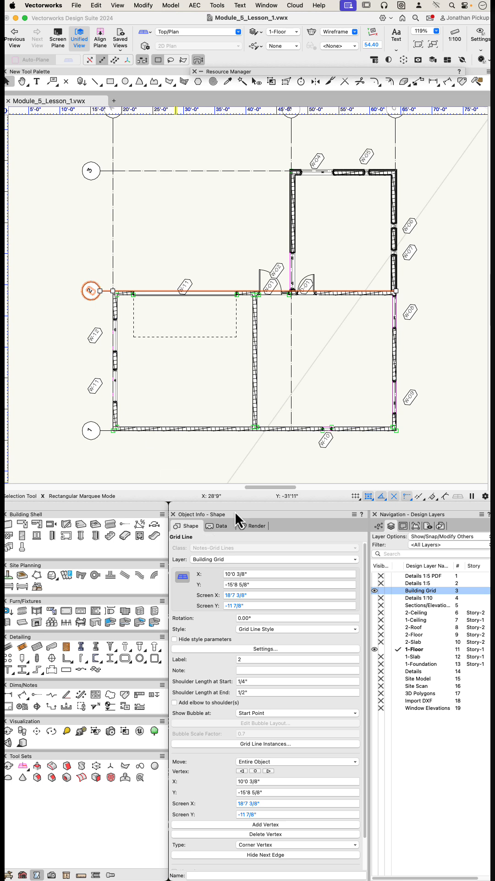
mouse_move(303, 473)
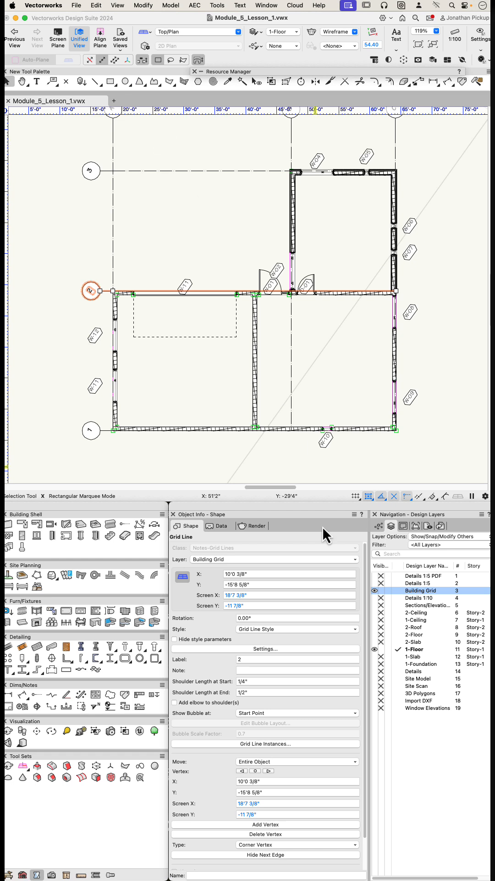
mouse_move(385, 660)
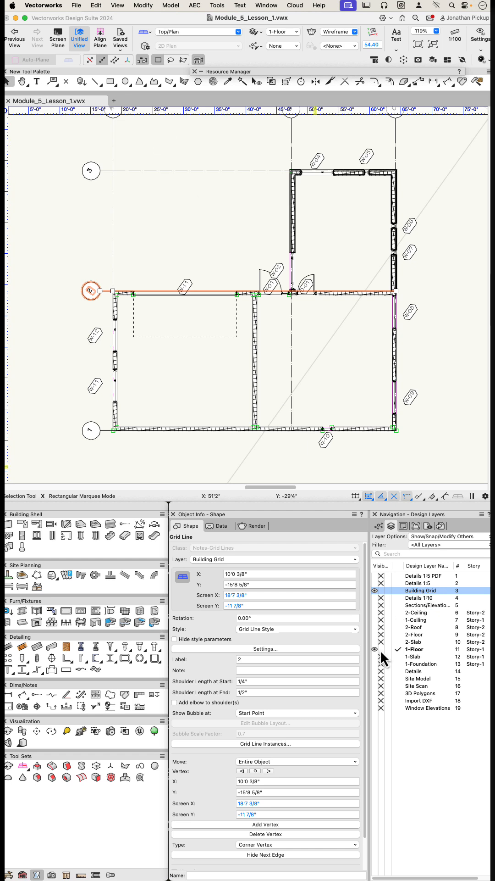
- Check the grid on 1-Floor, 2-Floor, 2-Ceiling, 2-Roof and 2-Slab, then activate 300 Elevations
left_click(419, 649)
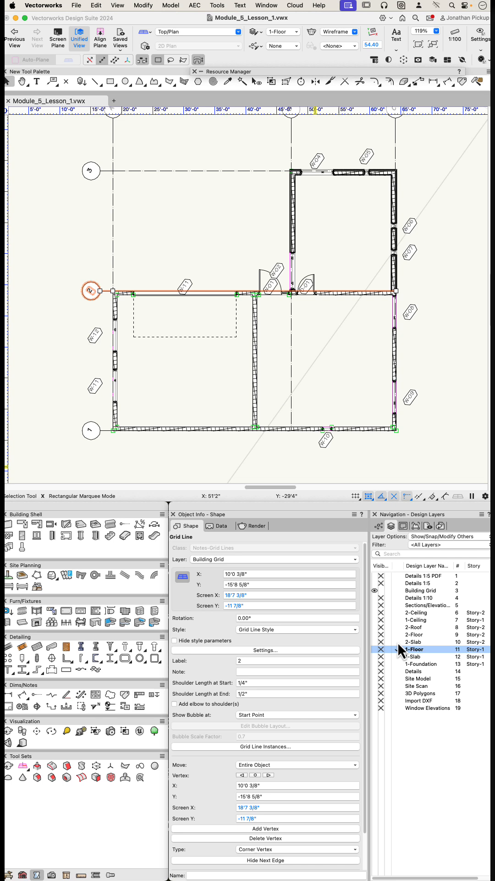
left_click(418, 634)
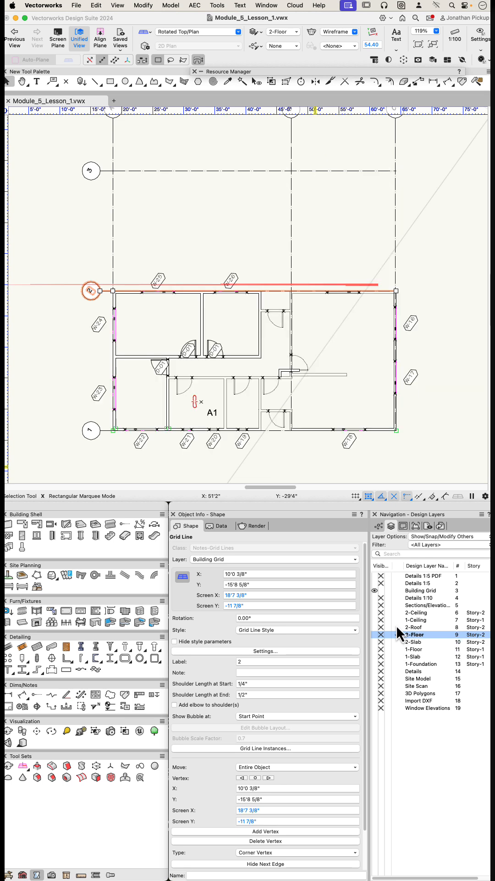
left_click(417, 627)
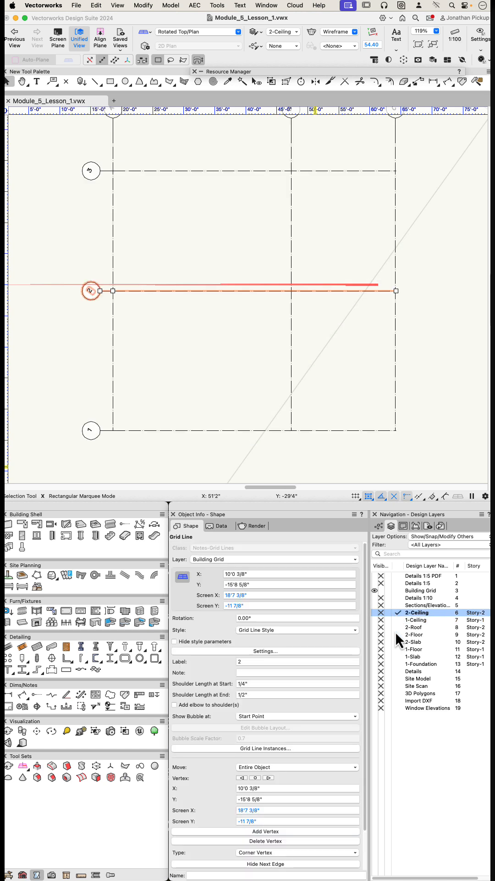
left_click(417, 627)
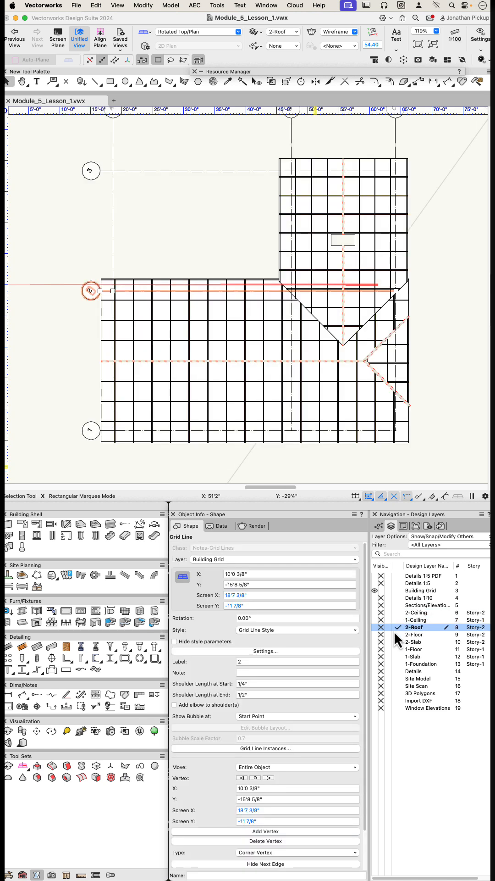
left_click(415, 642)
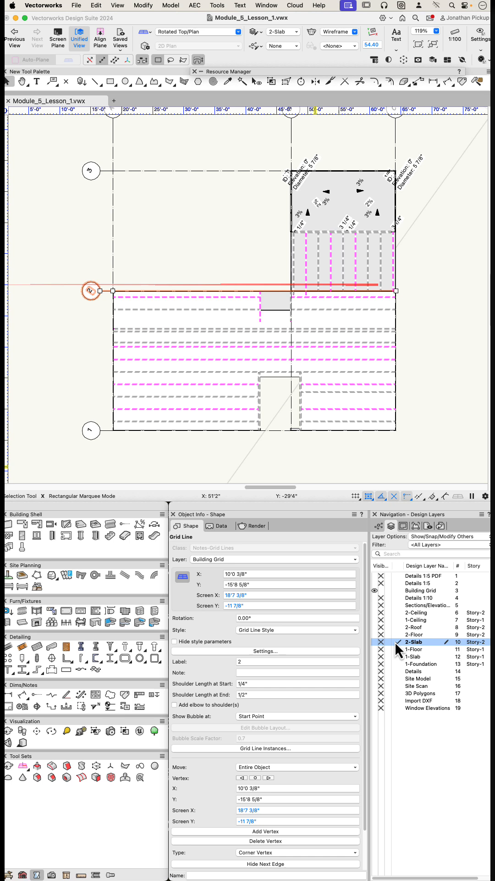
left_click(414, 650)
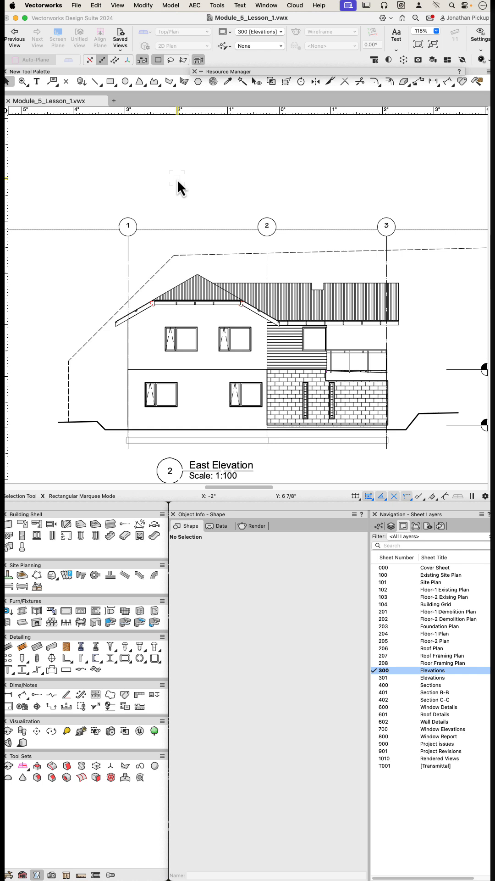
mouse_move(148, 233)
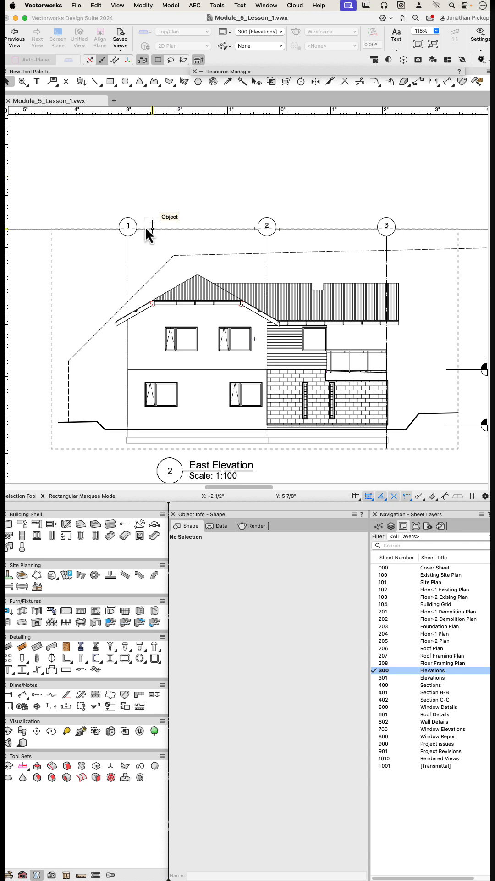
scroll("down", 3)
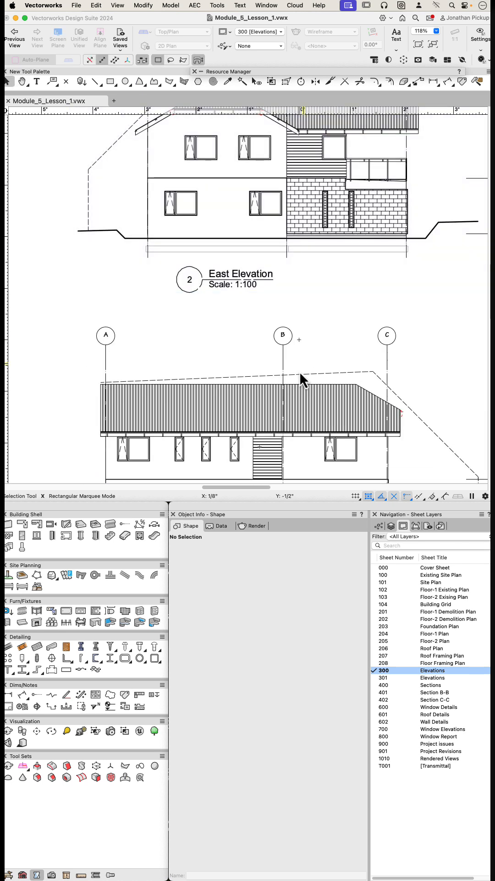